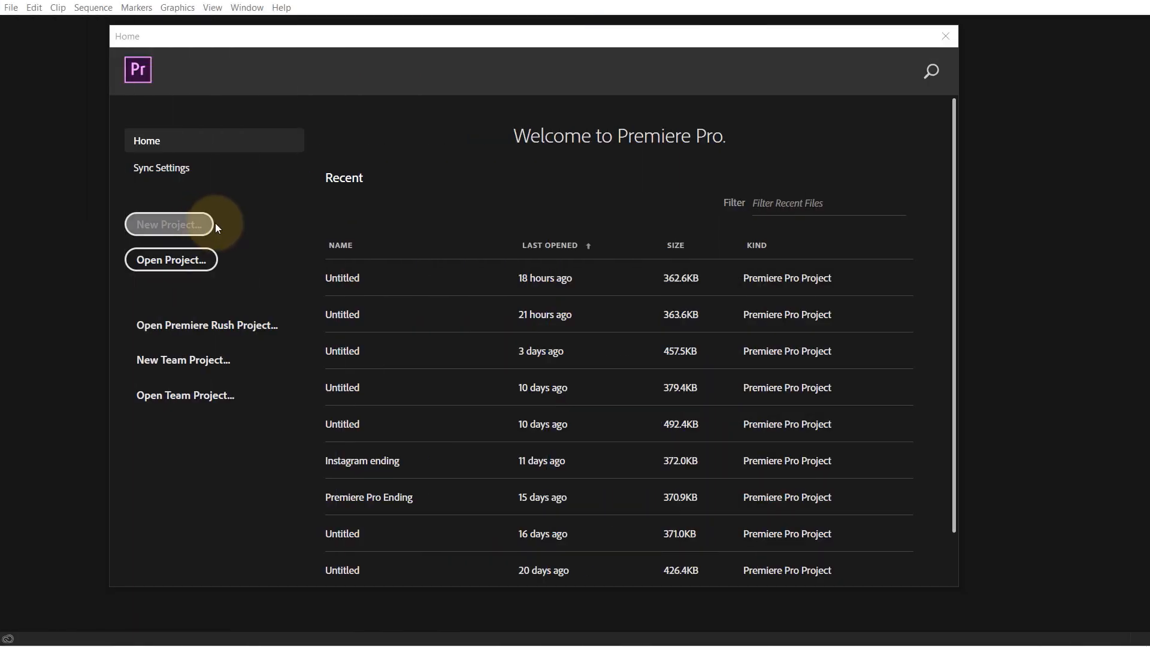
Start a new empty Untitled project from the Home screen and reach File > New.
left_click(168, 224)
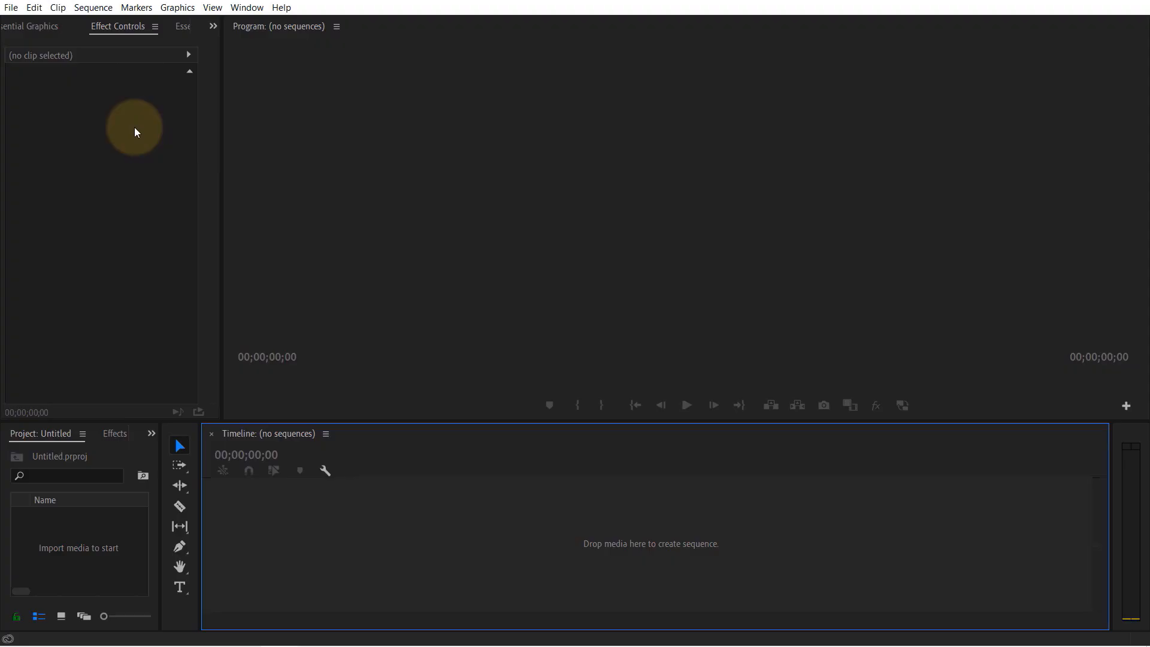
left_click(11, 7)
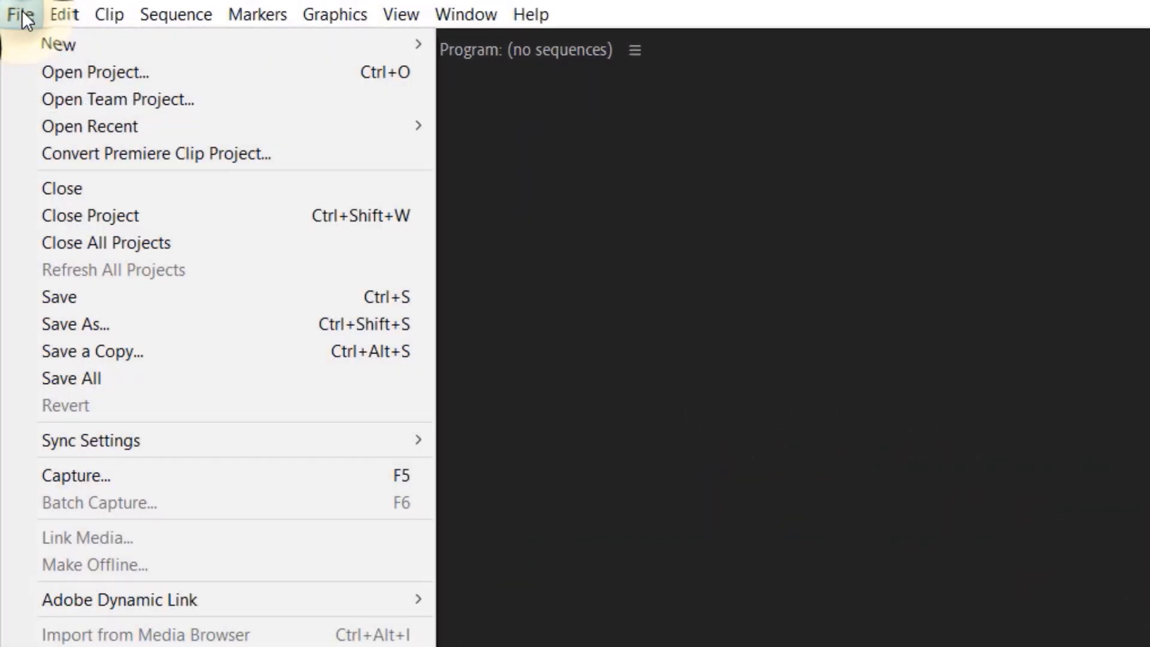
mouse_move(57, 45)
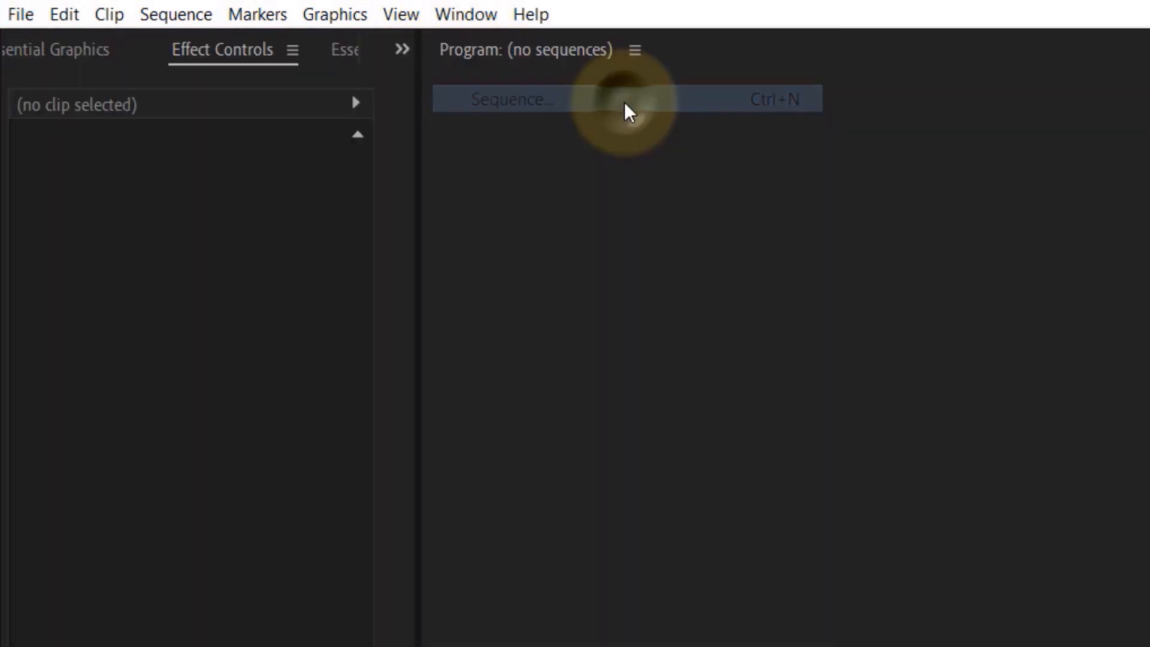
Bring up the New Sequence dialog with its preset list, AVCHD 1080p30 selected.
left_click(511, 100)
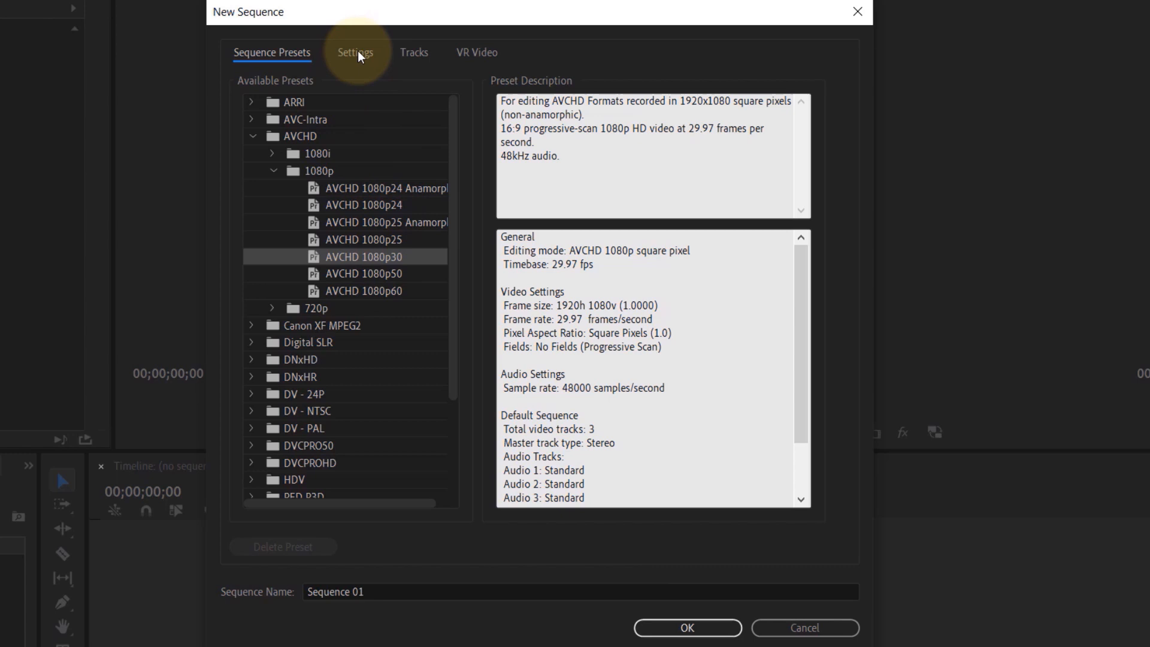
Set Editing Mode to Custom with a 1080 × 1350 (4:5) frame size.
left_click(354, 51)
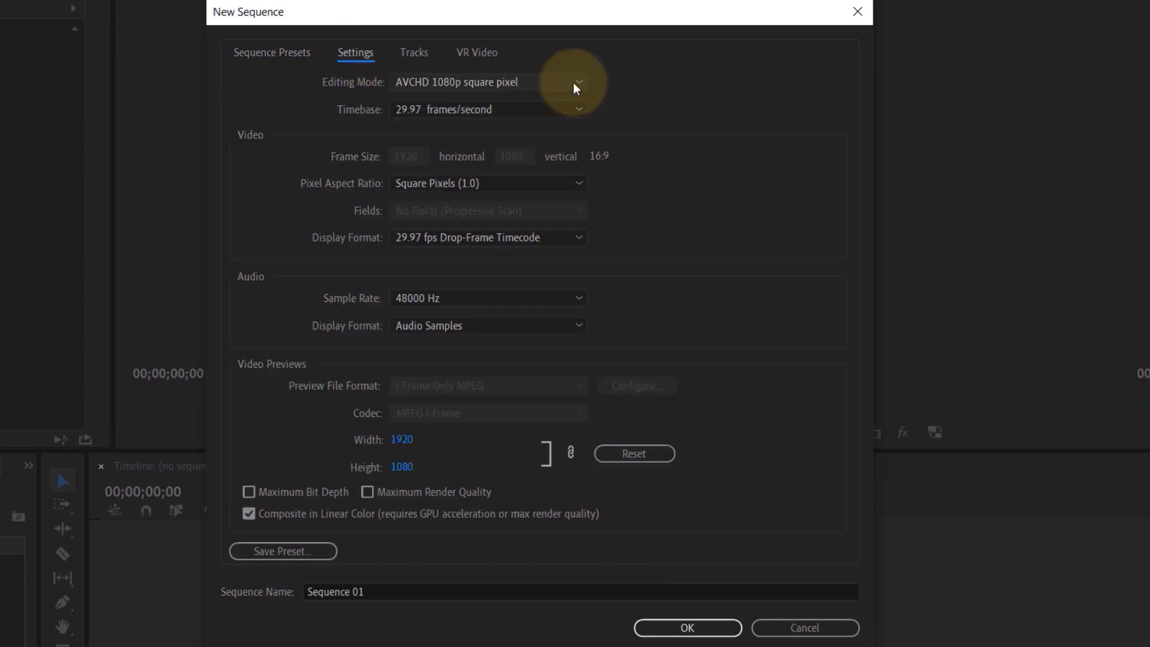
left_click(578, 81)
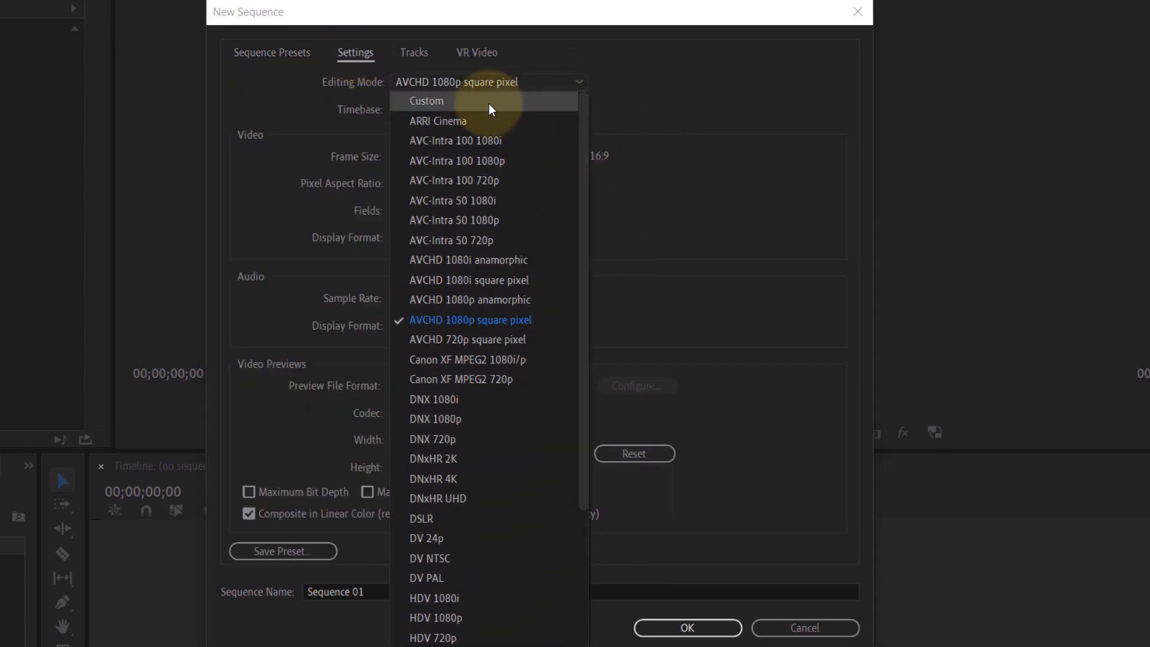
left_click(427, 101)
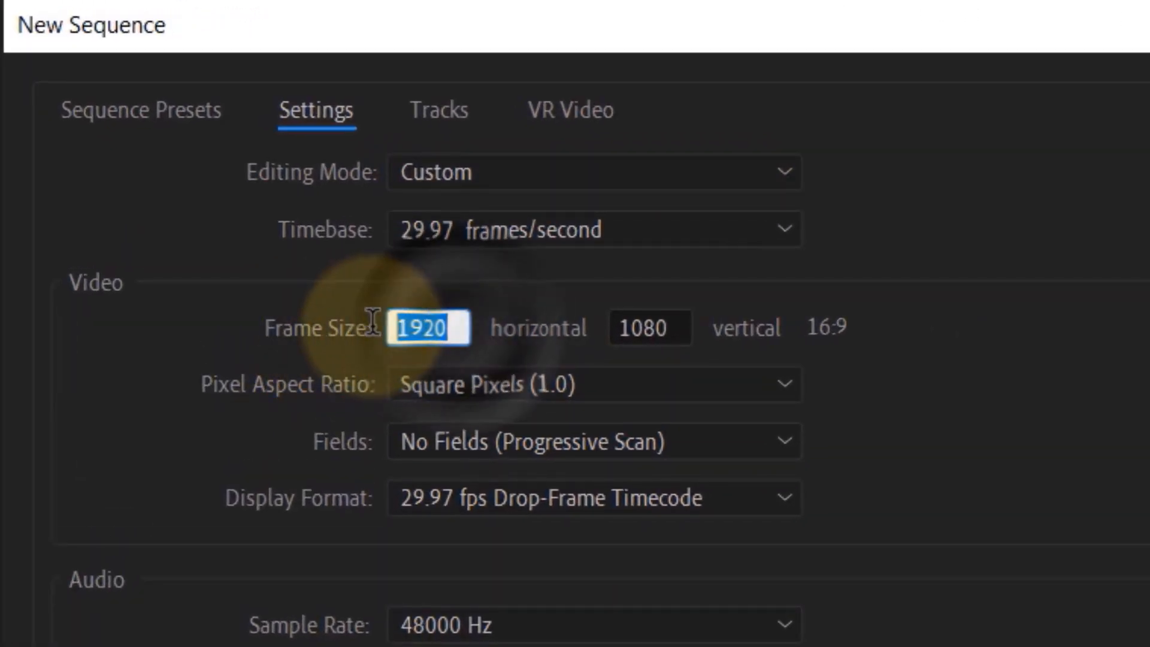
type("1080")
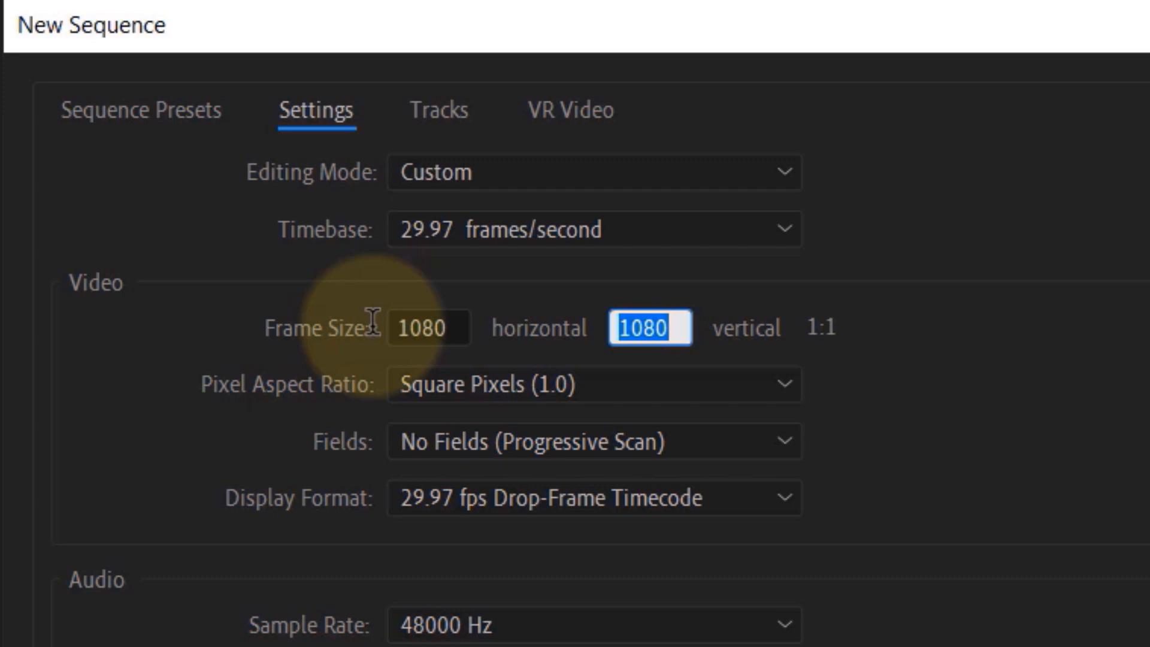
type("1")
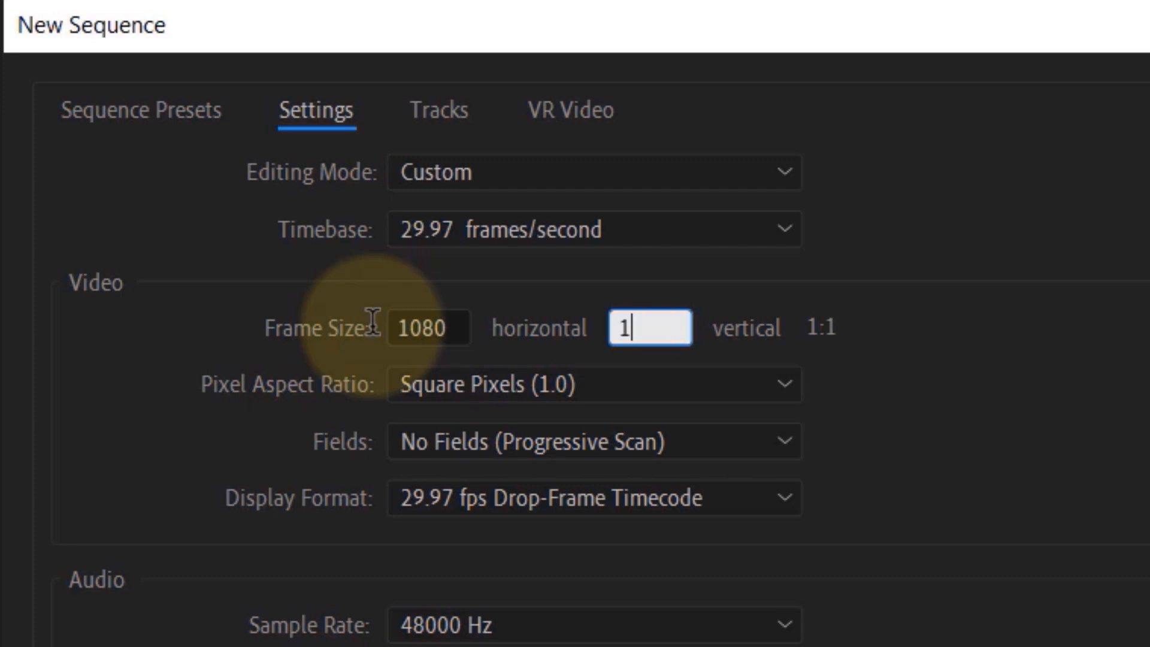
type("350")
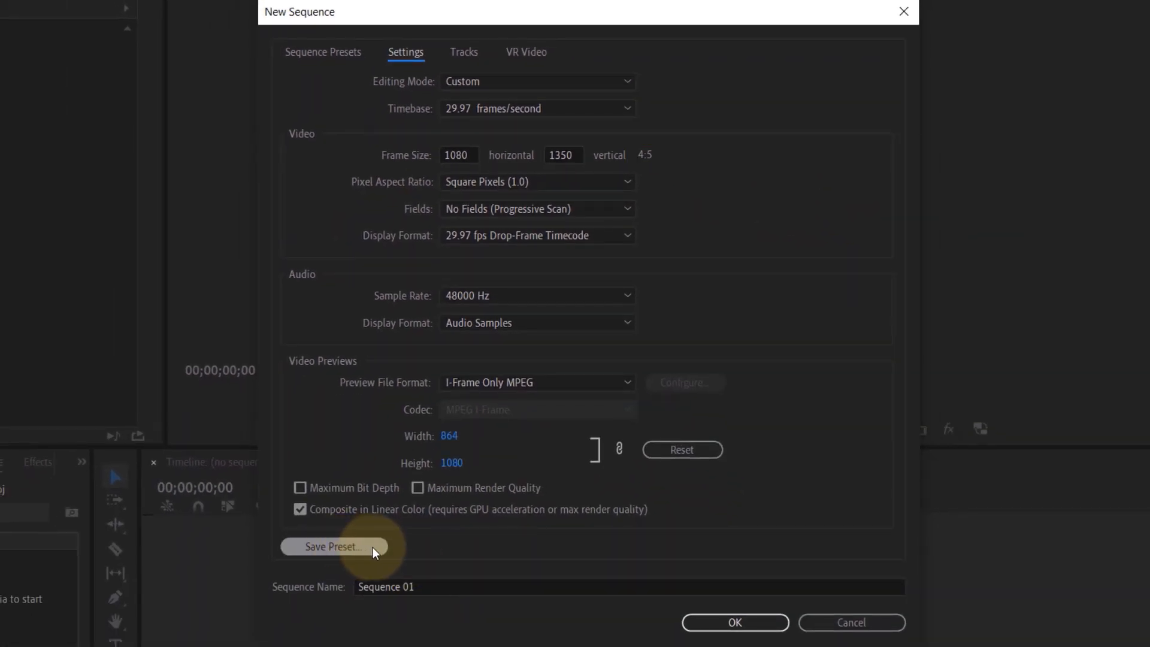
Save the 4:5 settings as a sequence preset named Instagram Feed Post.
left_click(331, 546)
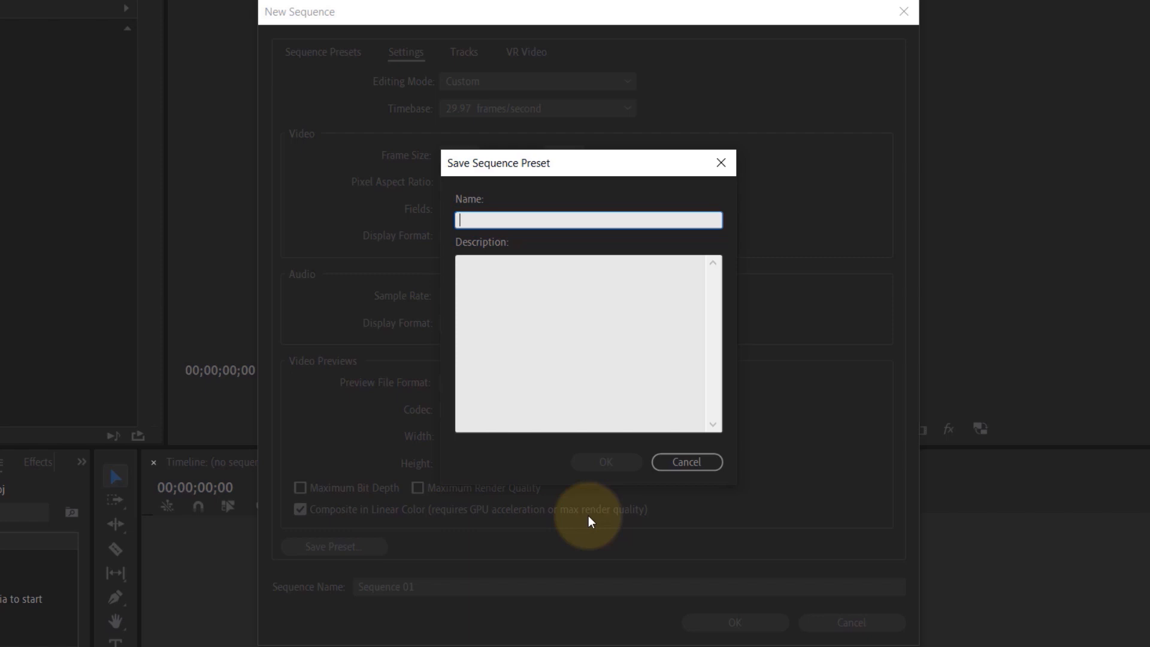
type("Instagram Feed Post")
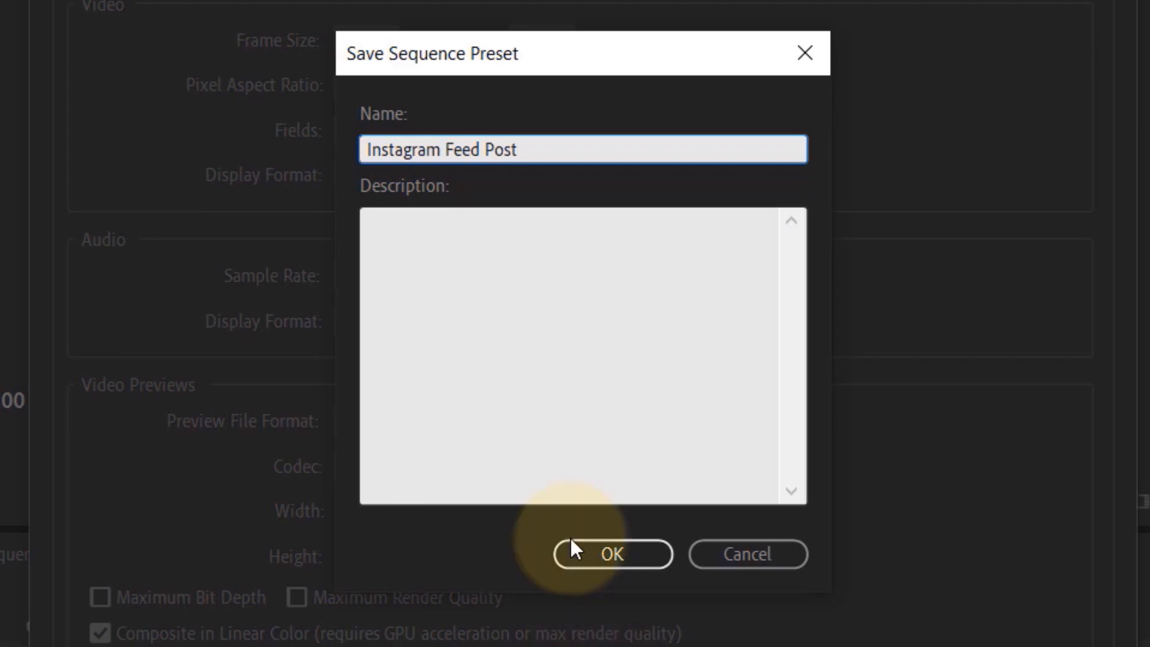
left_click(611, 553)
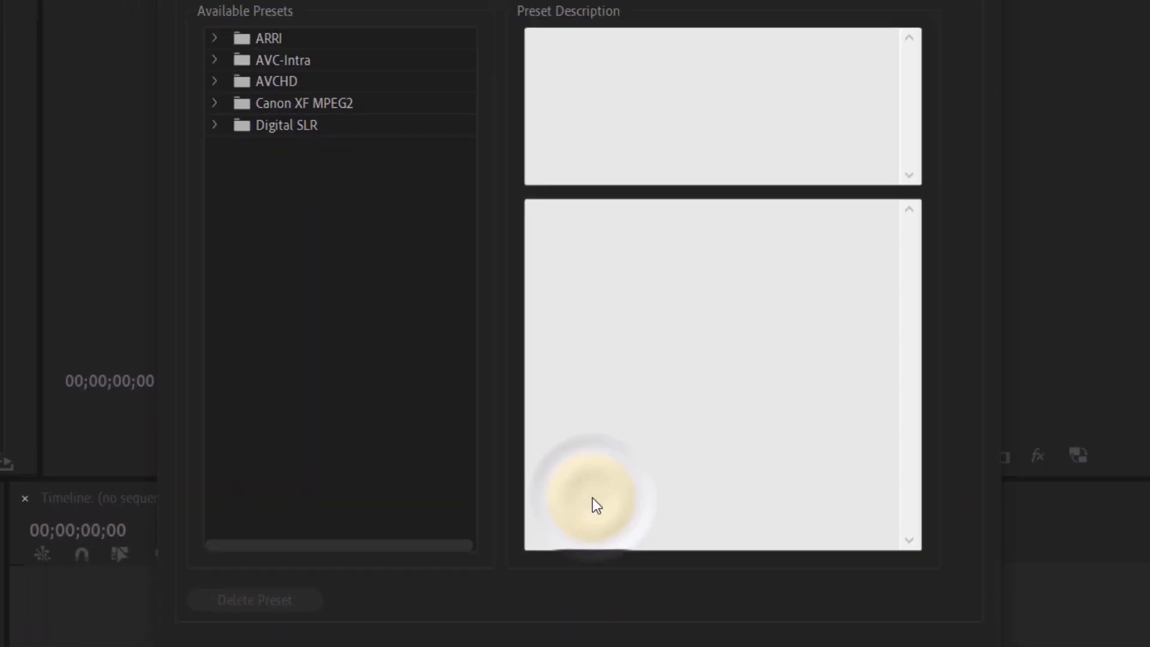
Create Sequence 01 from the Custom > Instagram Feed Post preset.
left_click(395, 433)
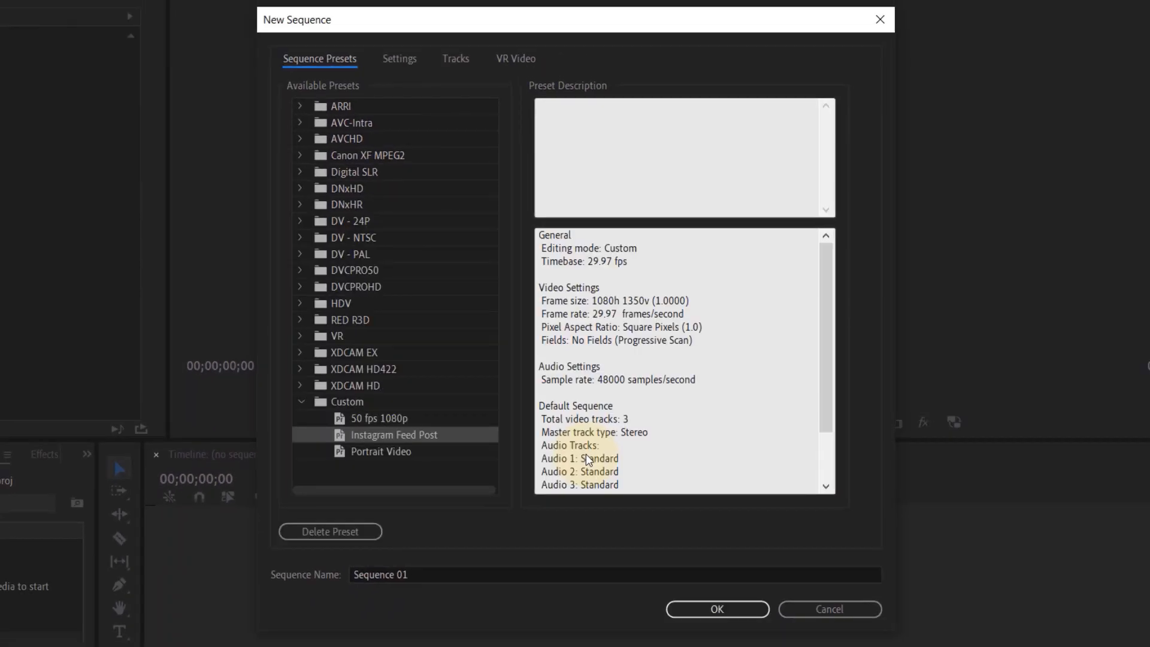
mouse_move(491, 428)
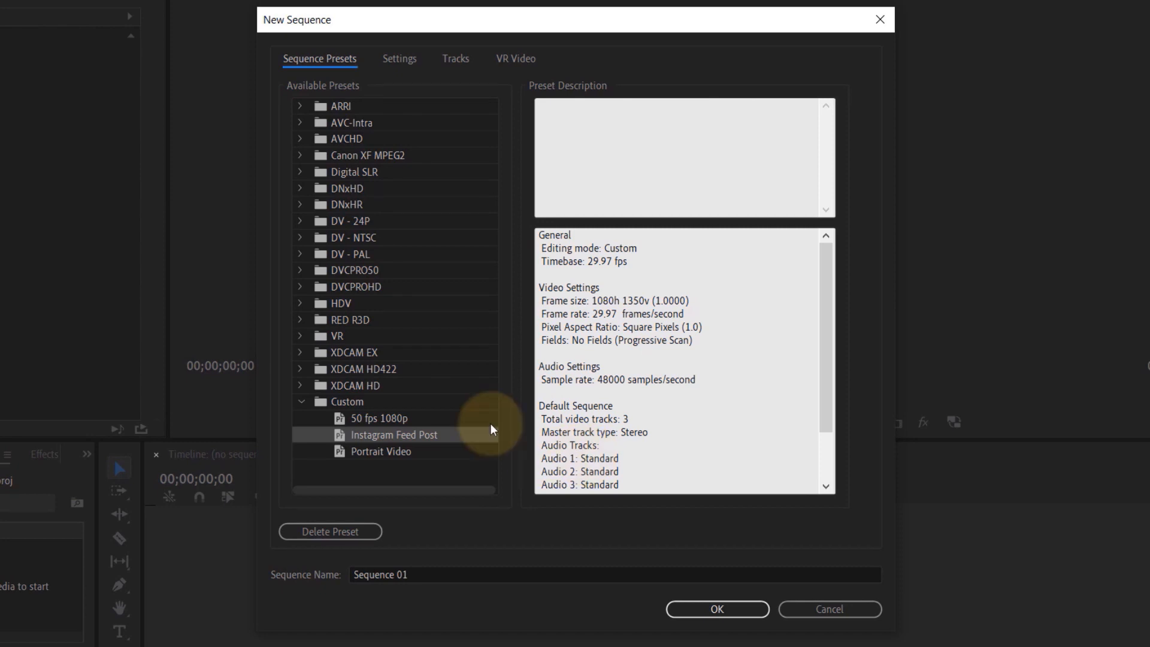
mouse_move(534, 594)
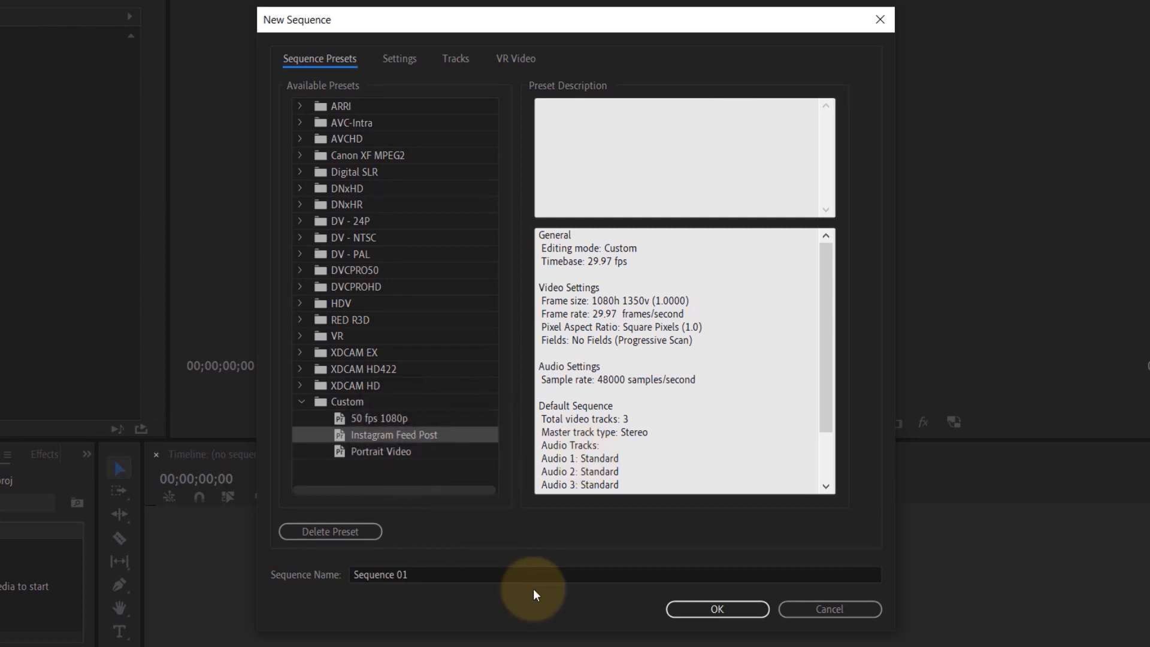
left_click(716, 608)
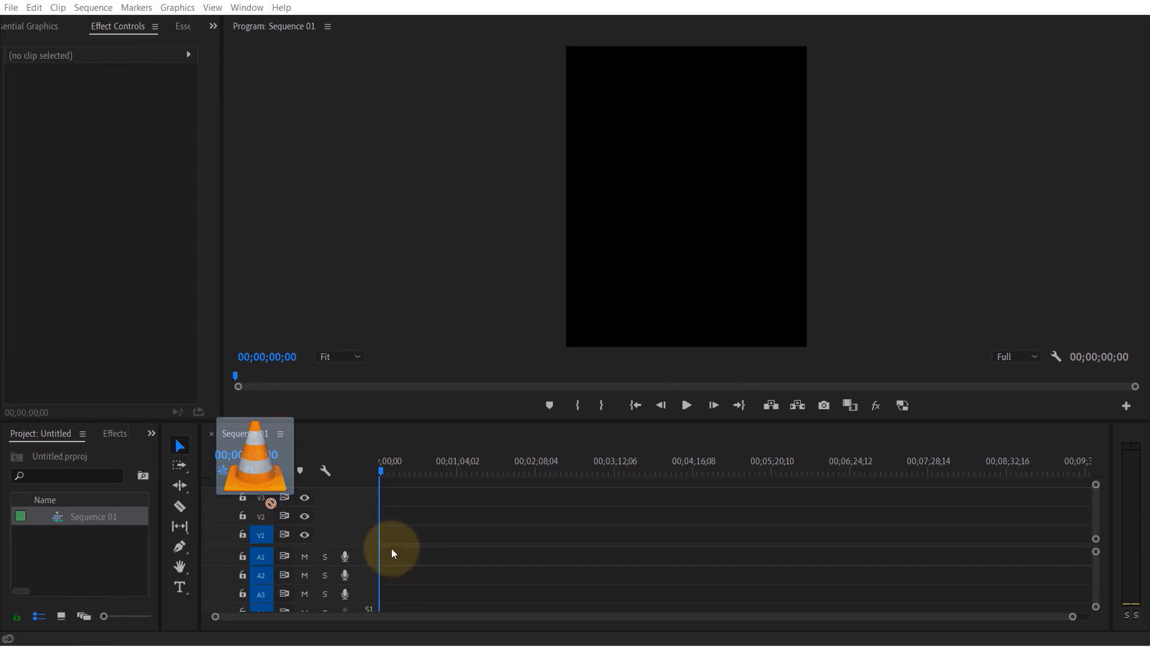
Drag Clip0010.MXF onto the timeline, keeping the existing 1080 × 1350 sequence settings.
left_click_drag(252, 455, 684, 491)
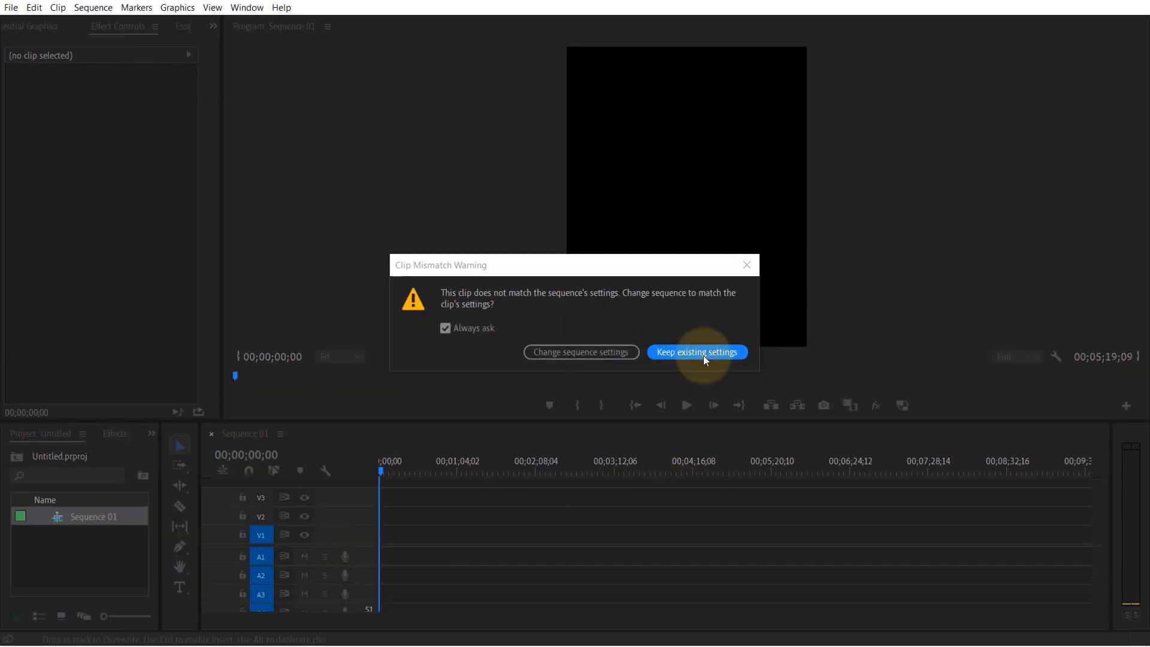
left_click(695, 352)
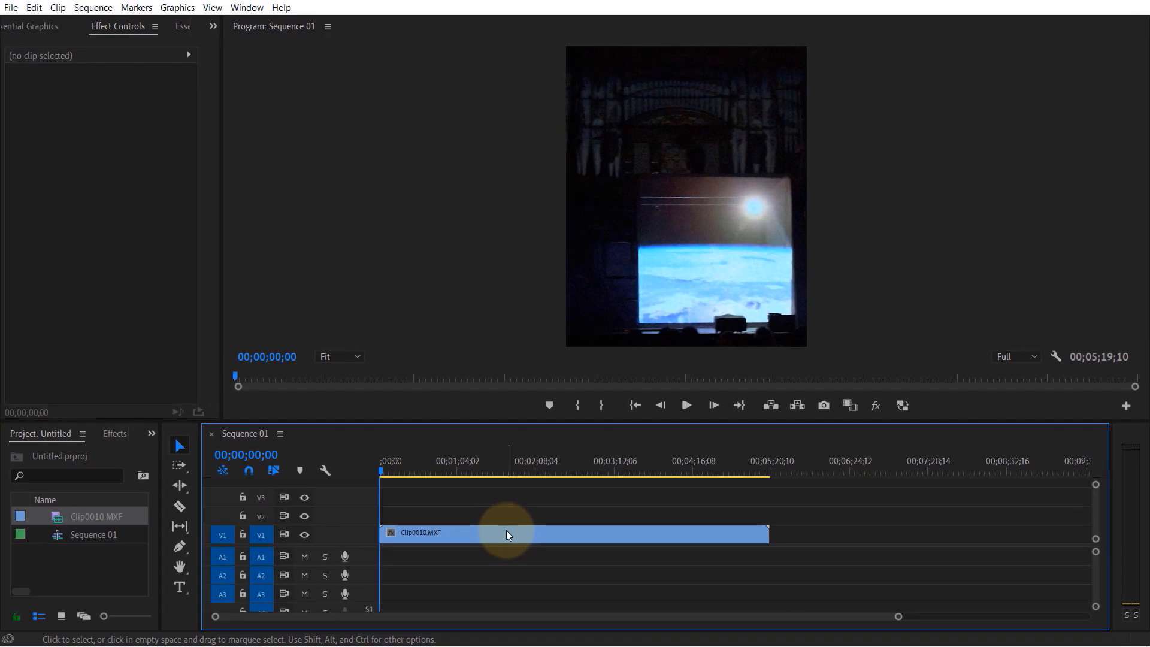
Select Clip0010 and adjust its Position in Effect Controls to fill the vertical frame.
left_click(505, 533)
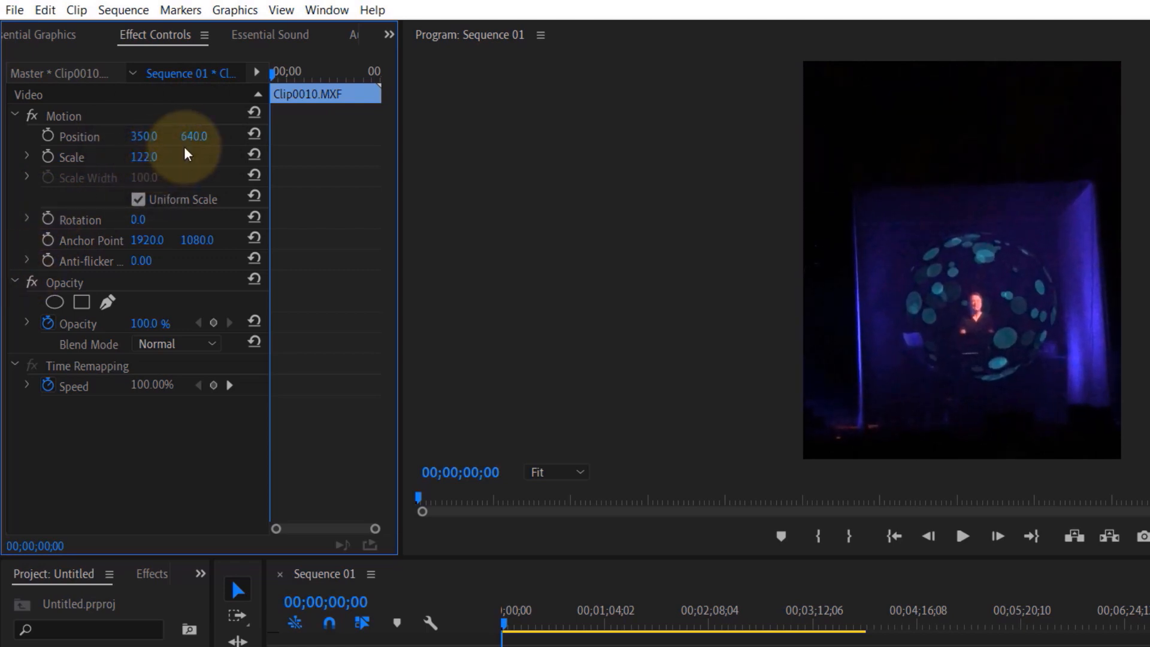
left_click_drag(198, 135, 183, 135)
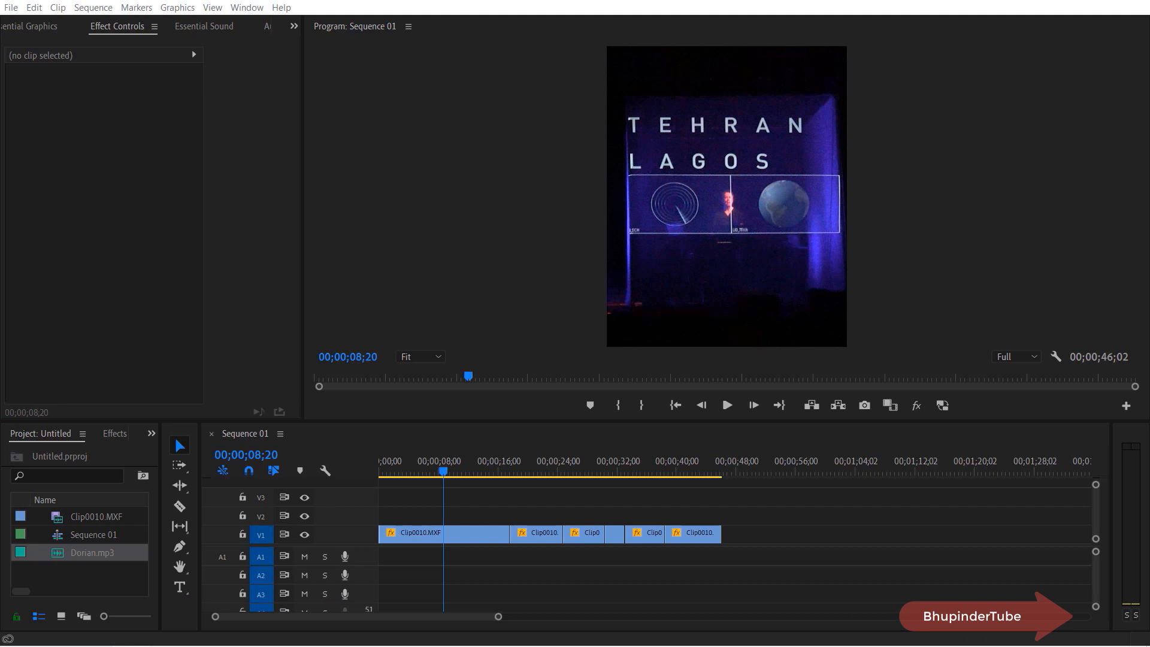
Lay Dorian.mp3 on track A1 and trim it to end with the 46-second video.
left_click_drag(91, 552, 380, 555)
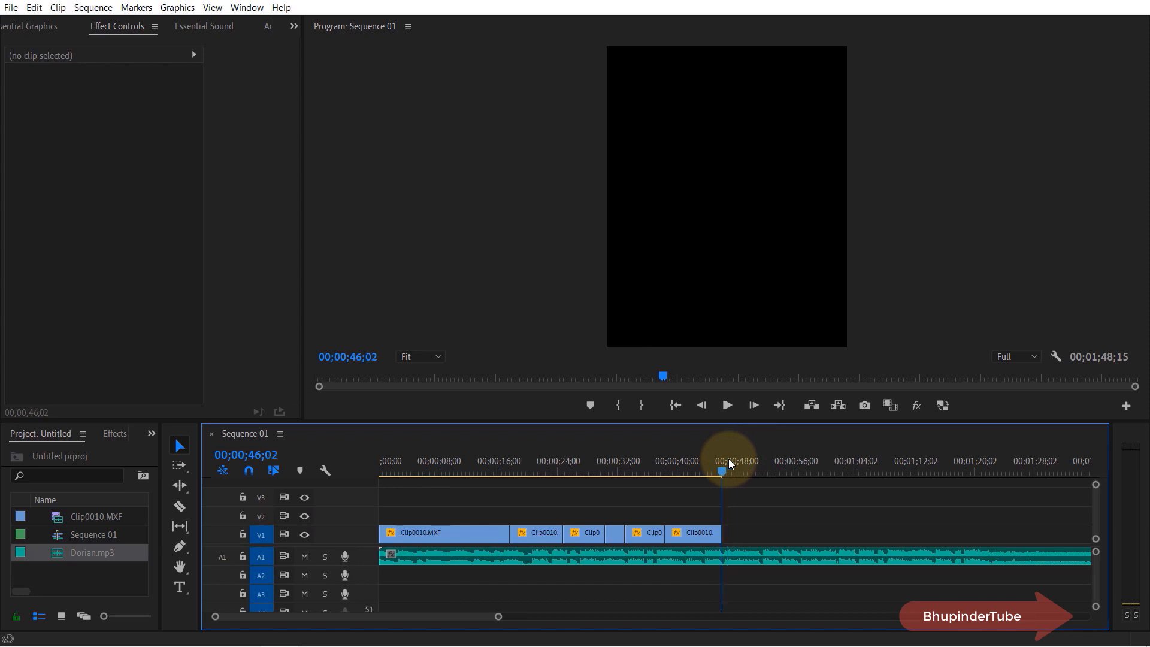
left_click(829, 556)
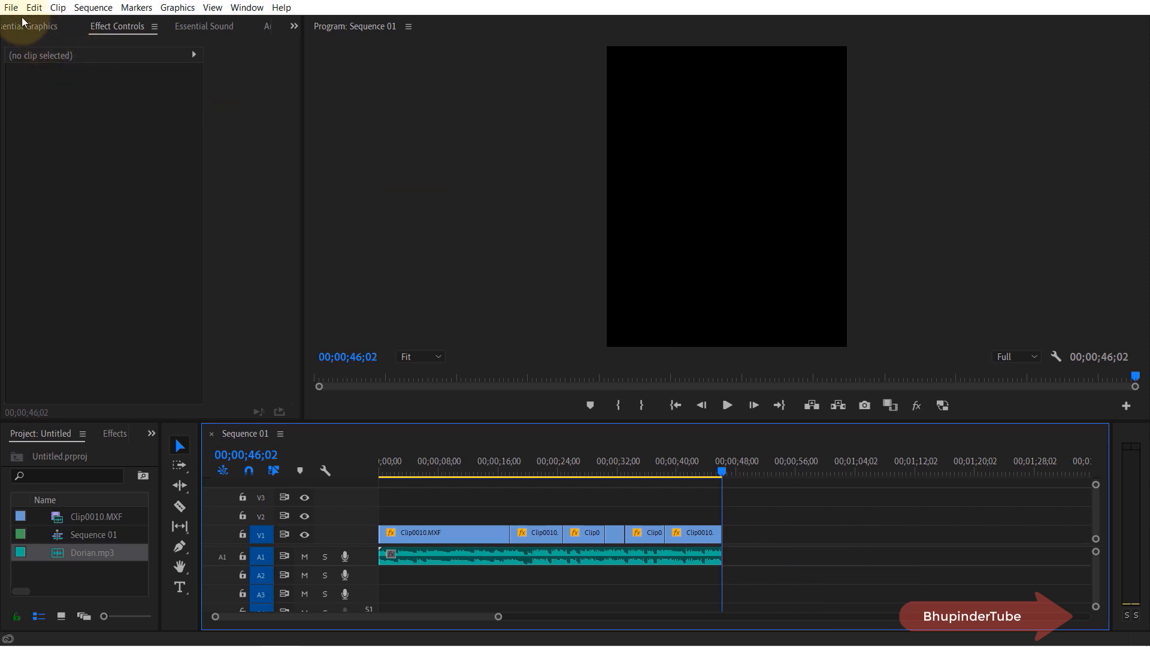
Open the H.264 Export Settings for Sequence 01 via File > Export > Media.
left_click(11, 7)
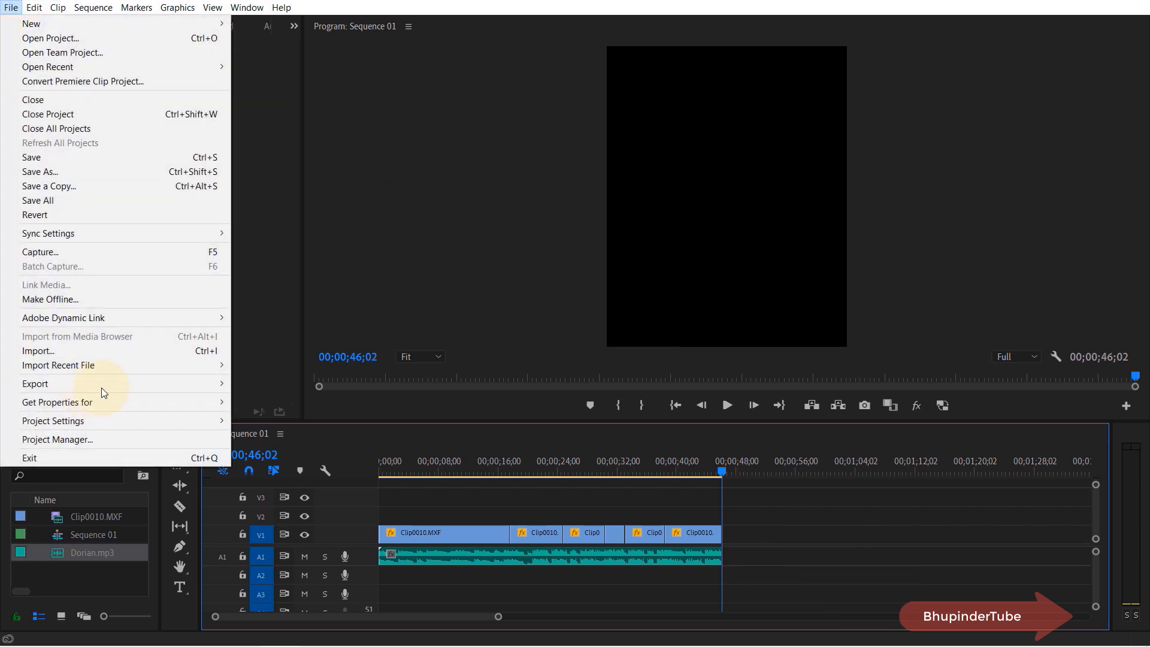
left_click(35, 383)
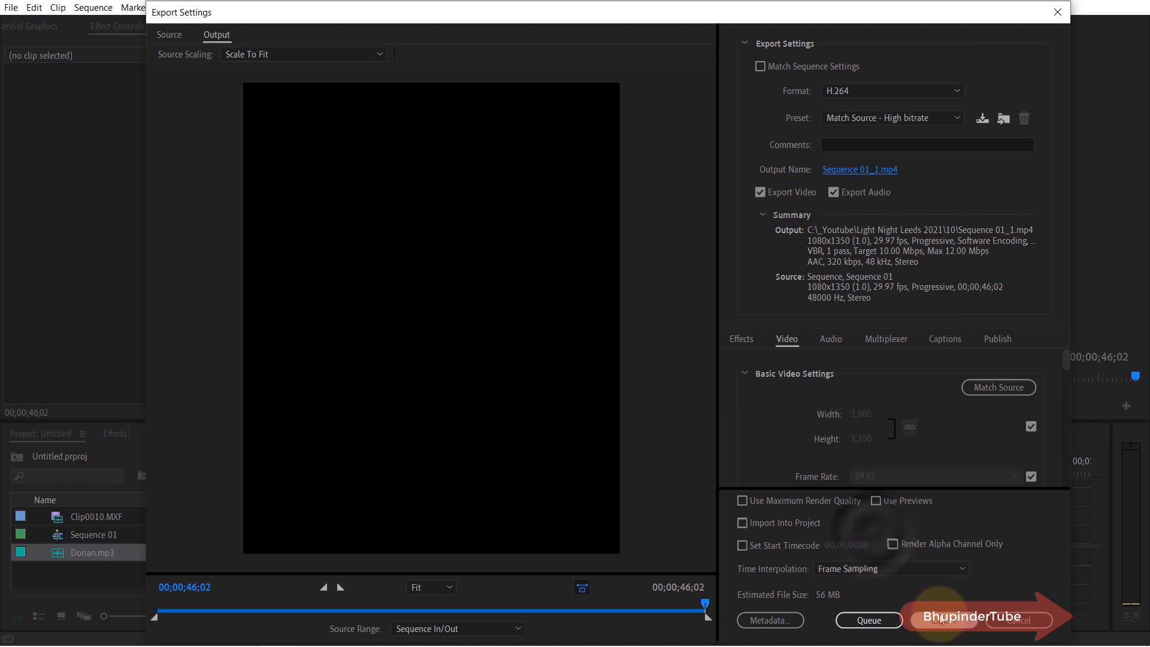